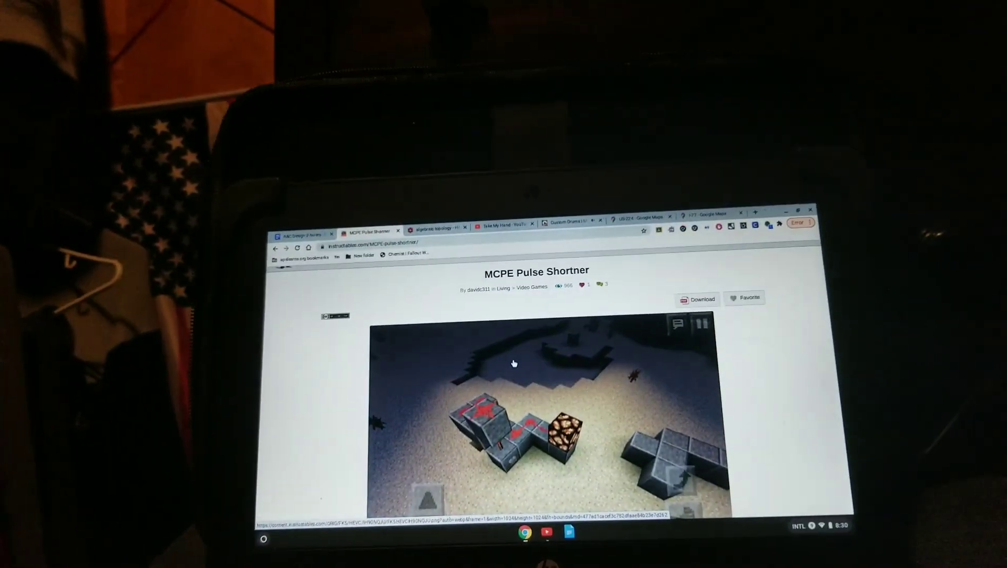
scroll("down", 3)
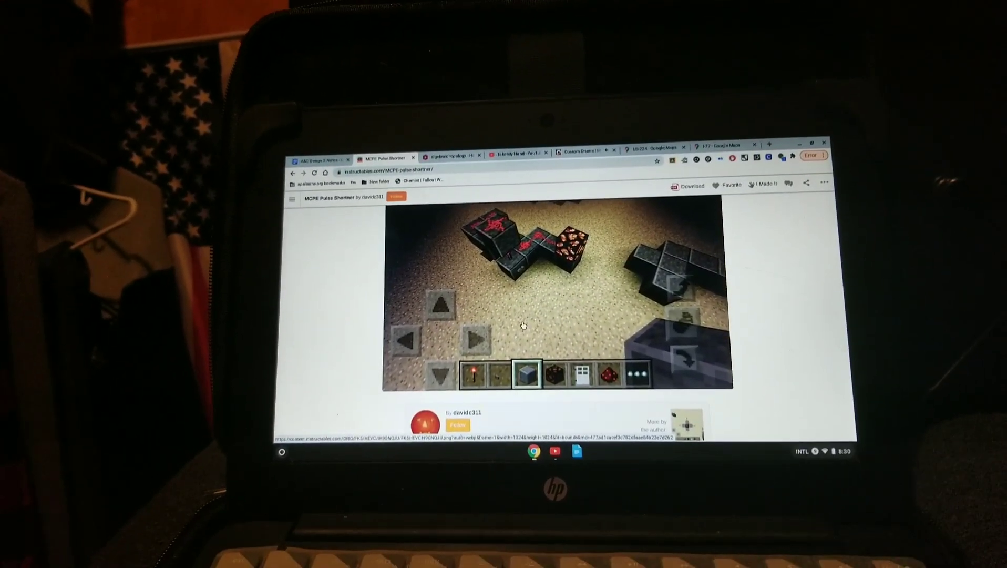
scroll("down", 3)
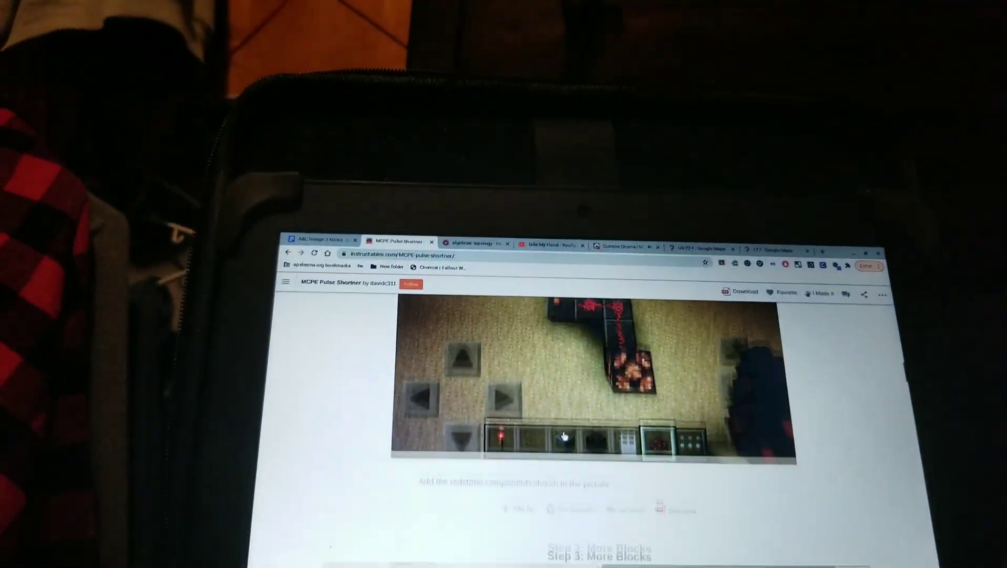
scroll("down", 3)
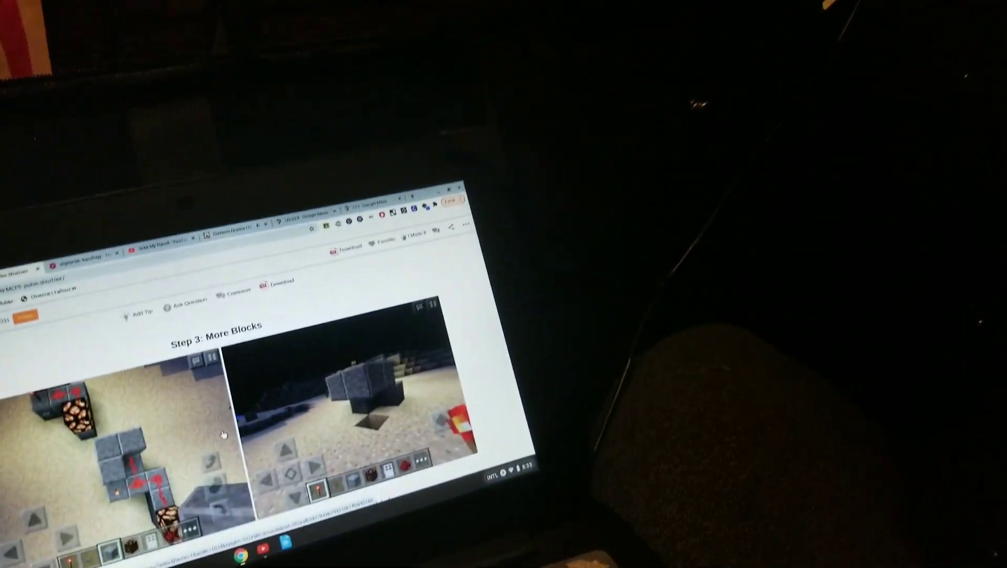
scroll("down", 3)
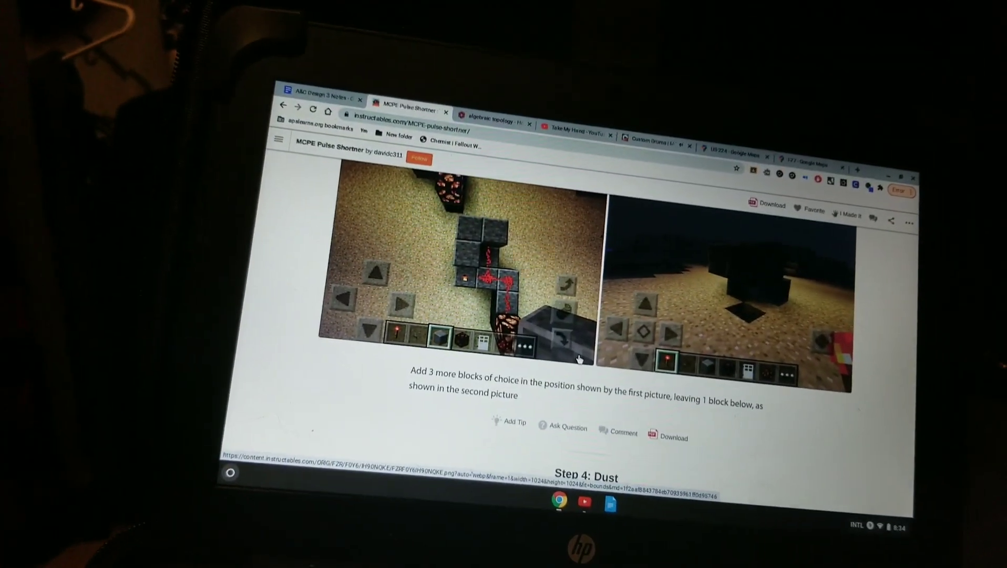